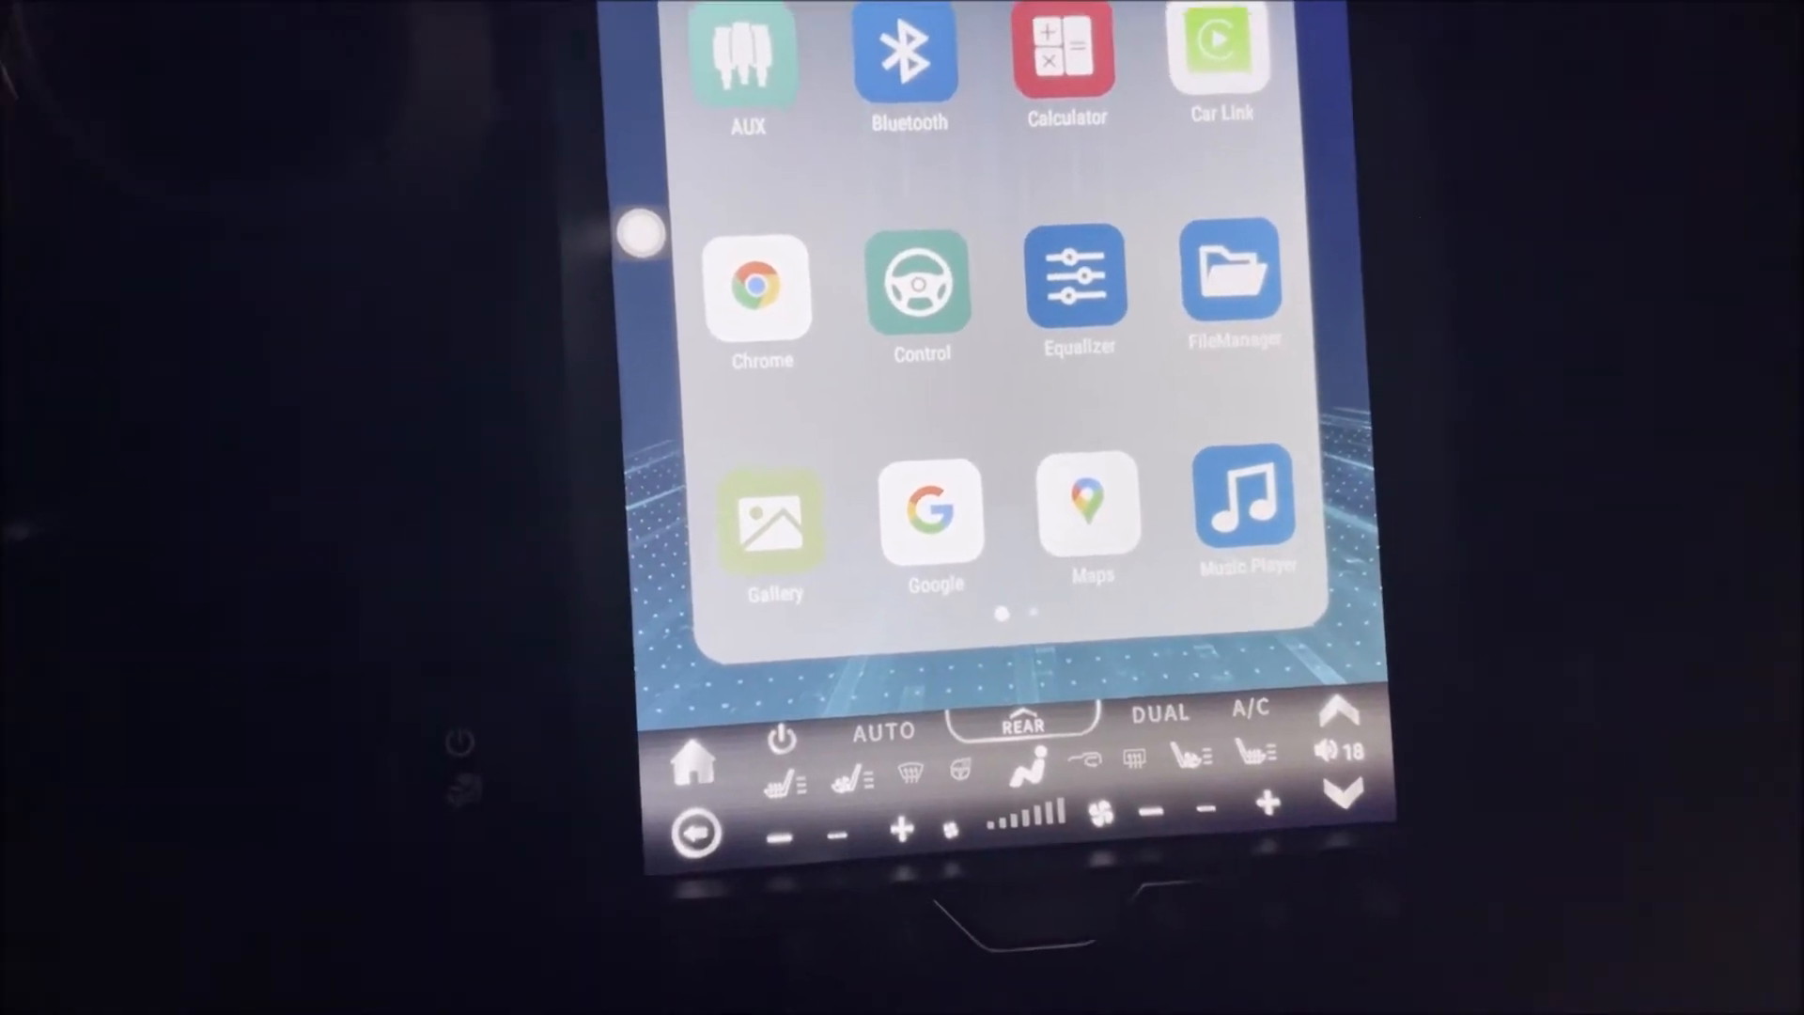
Launch FileManager from the app drawer
{"action": "left_click", "coordinate": [1229, 288]}
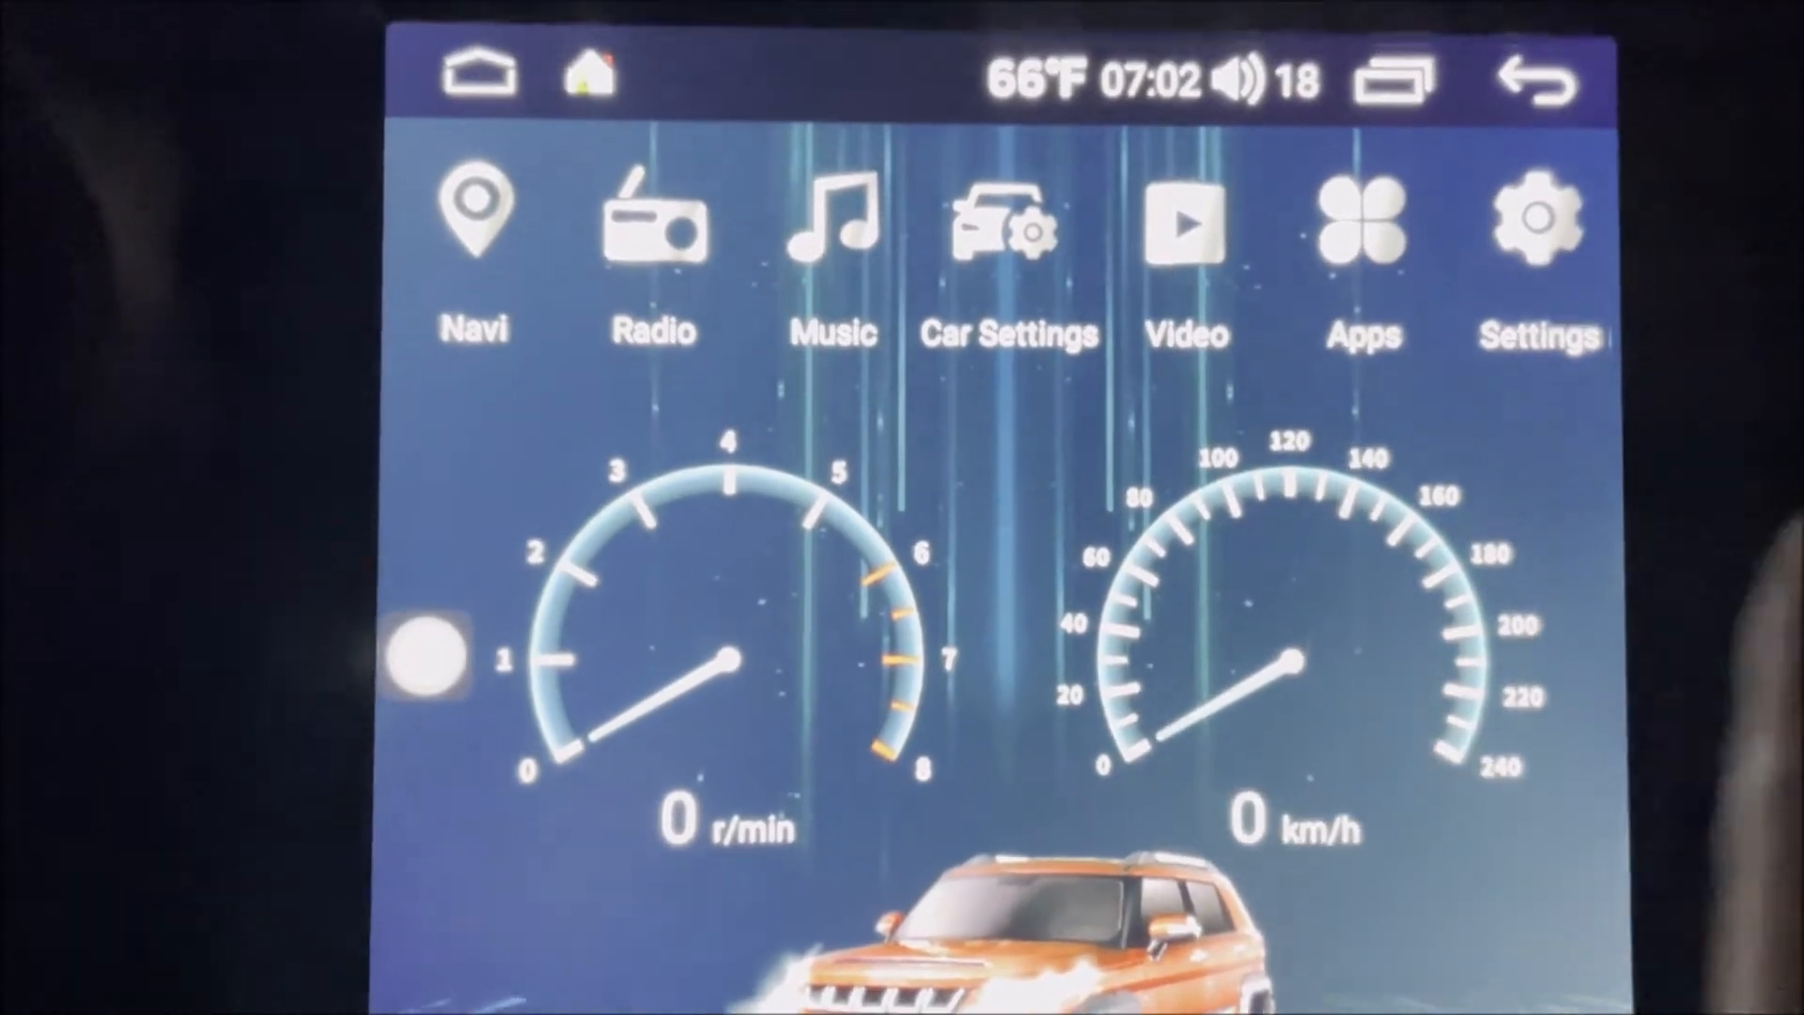
Enter Car Settings from the home screen dashboard
{"action": "left_click", "coordinate": [1536, 218]}
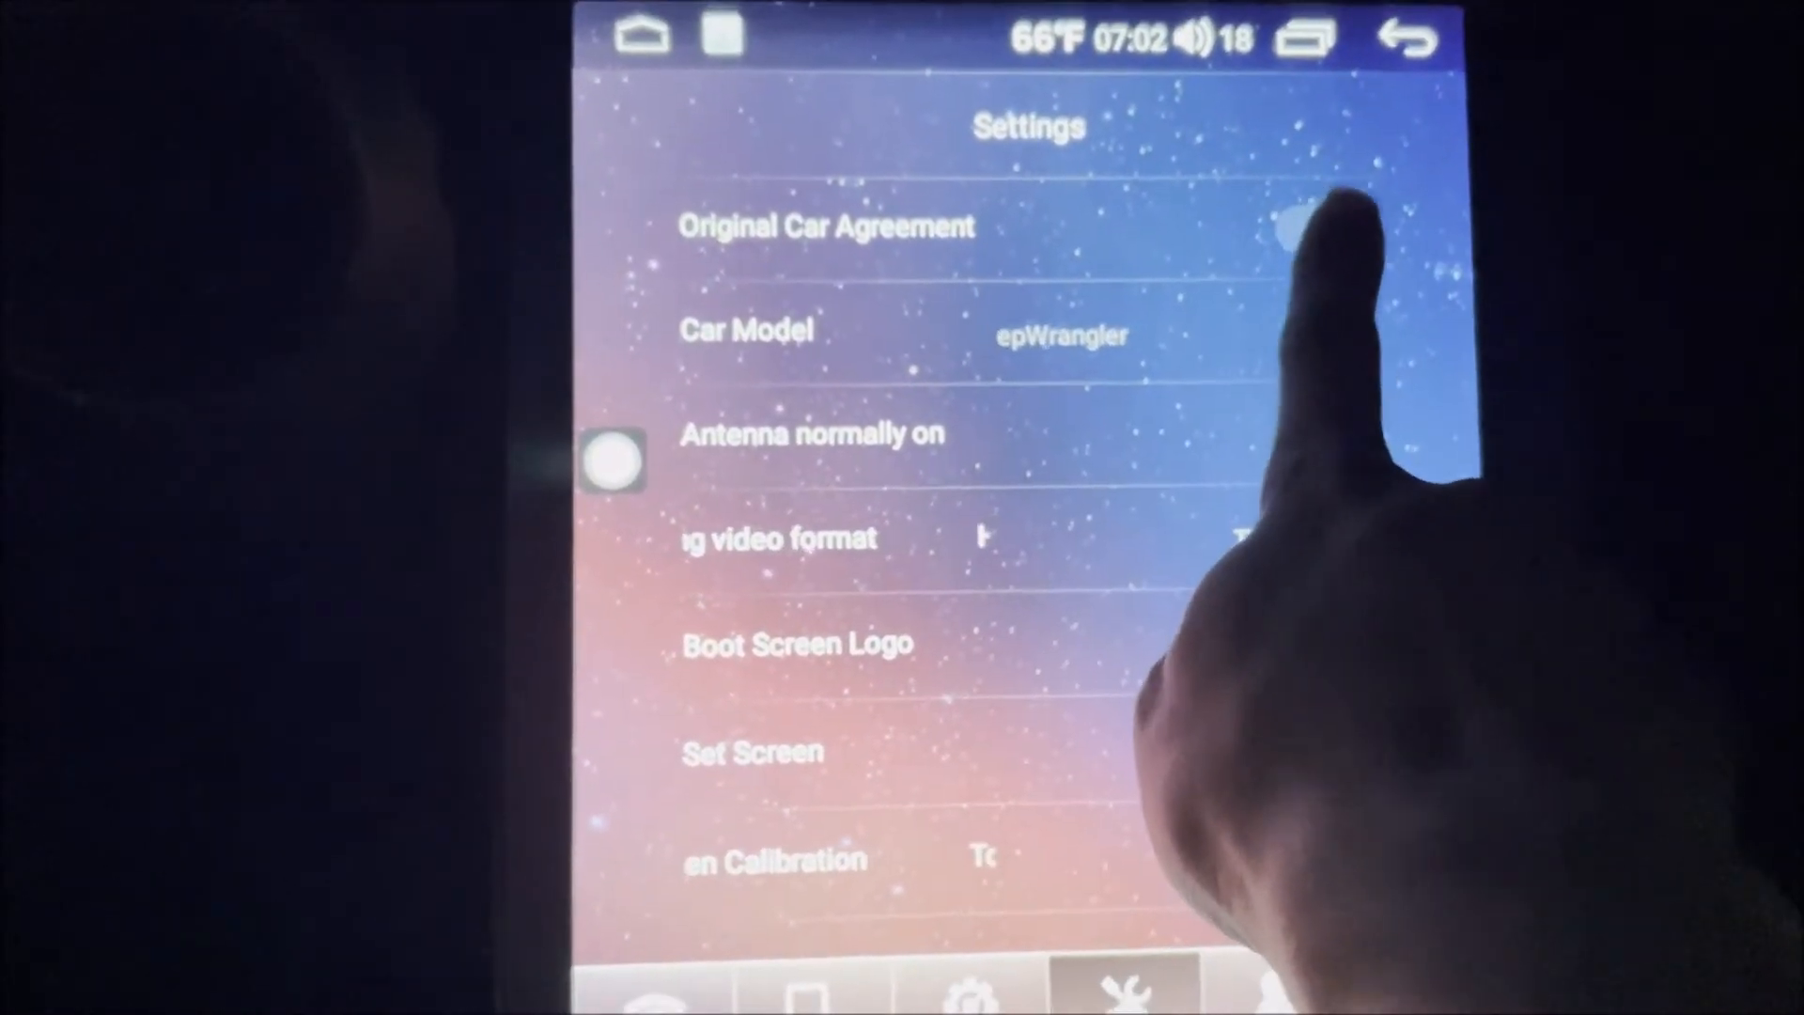
Reach CAN box upgrade in the settings list and browse the USB drive contents
{"action": "scroll", "scroll_direction": "down", "scroll_amount": 3}
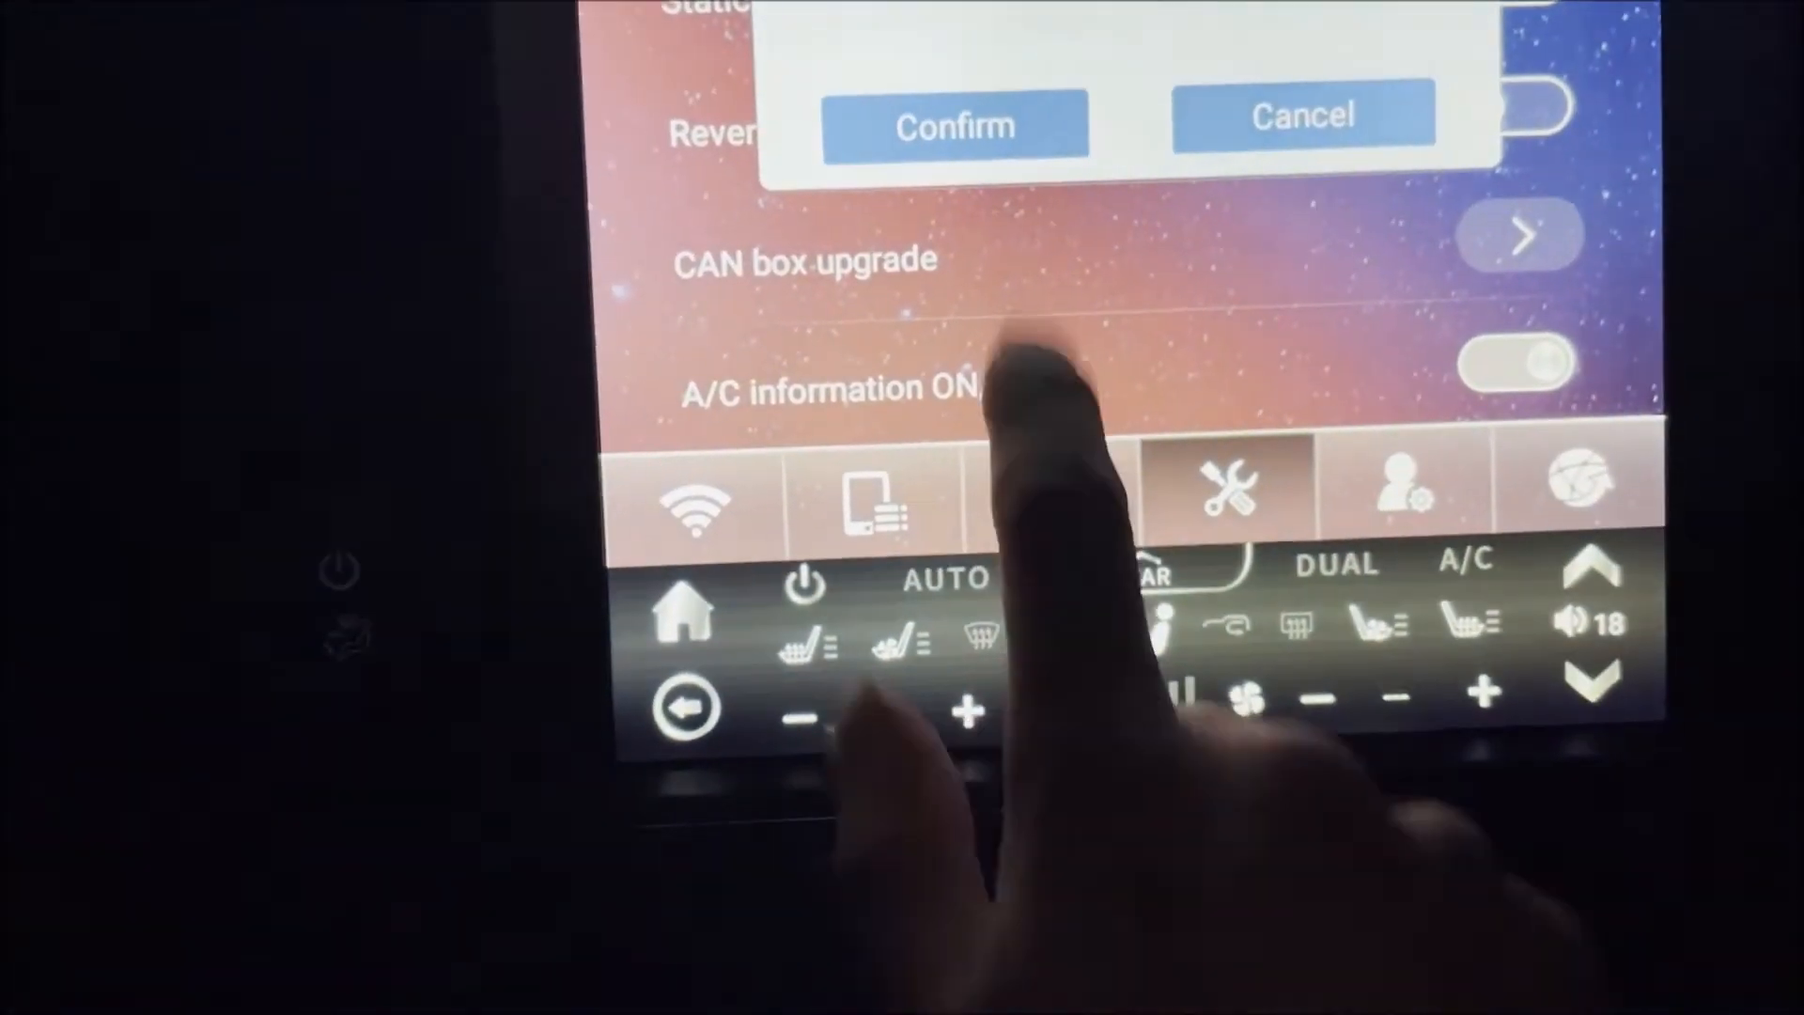
{"action": "left_click", "coordinate": [952, 124]}
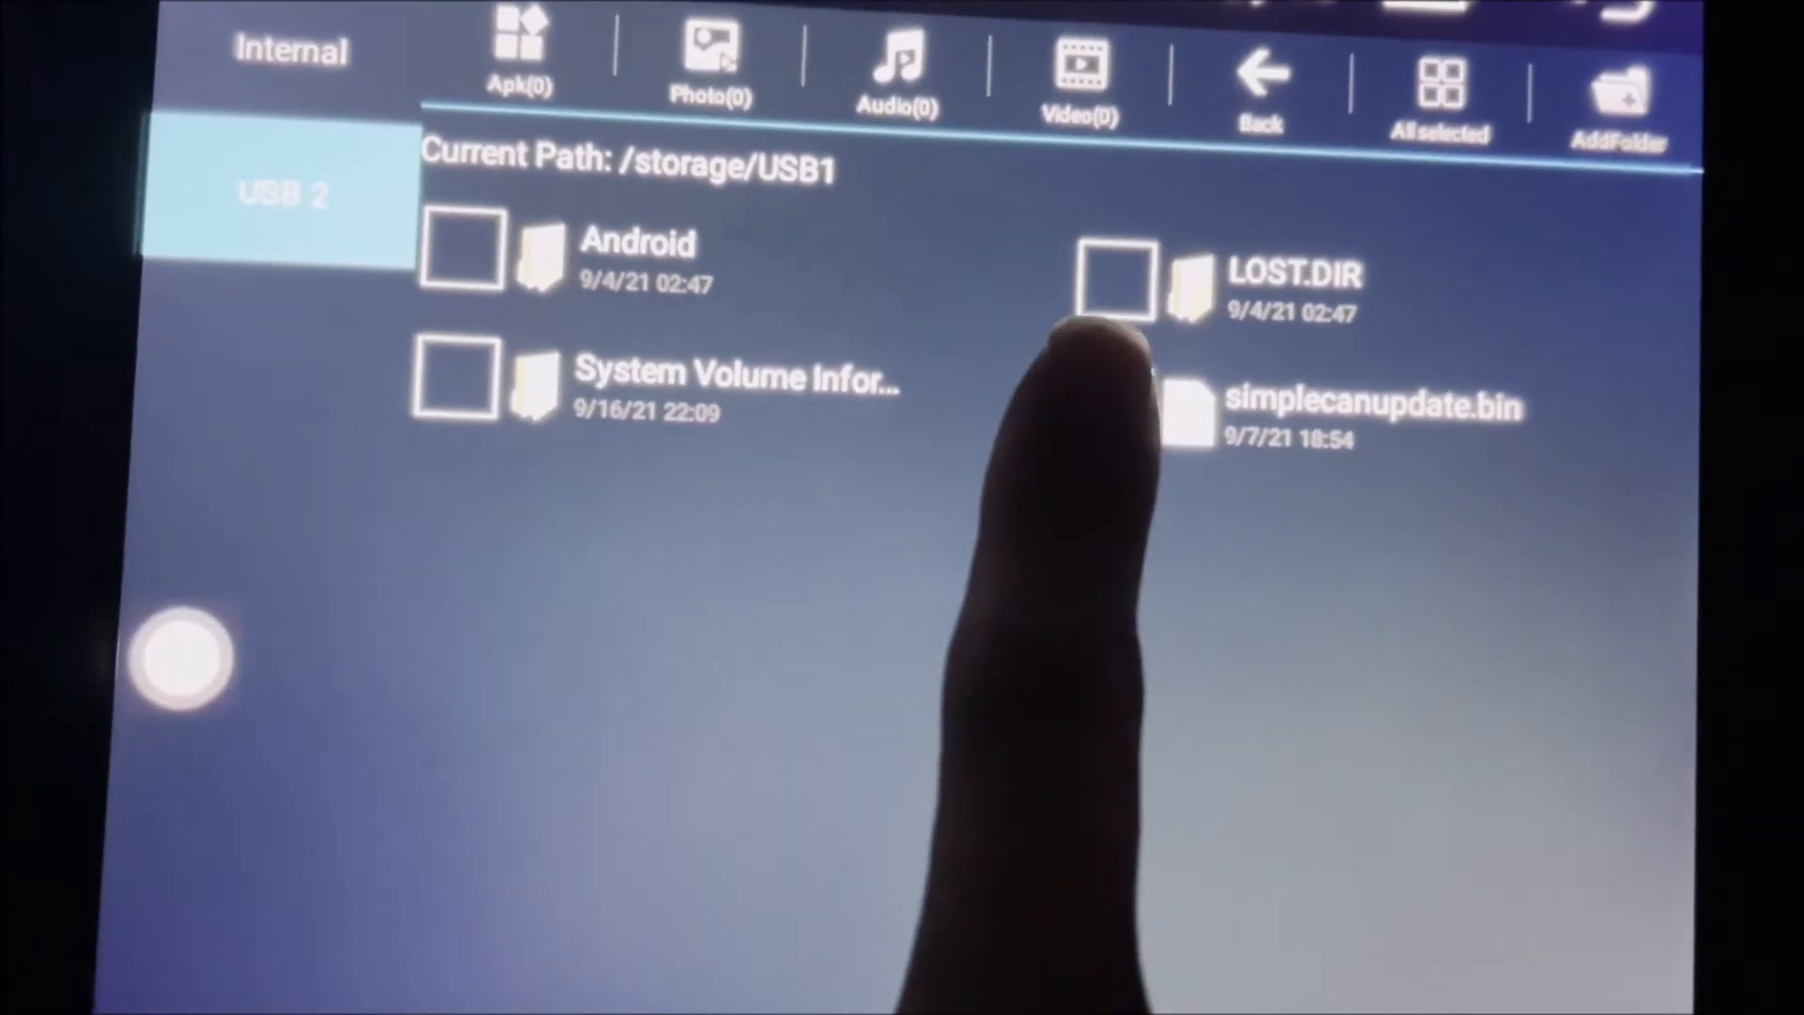
Select simplecanupdate.bin as the upgrade file and start the upgrade, bringing up the Tips warning
{"action": "left_click", "coordinate": [1110, 301]}
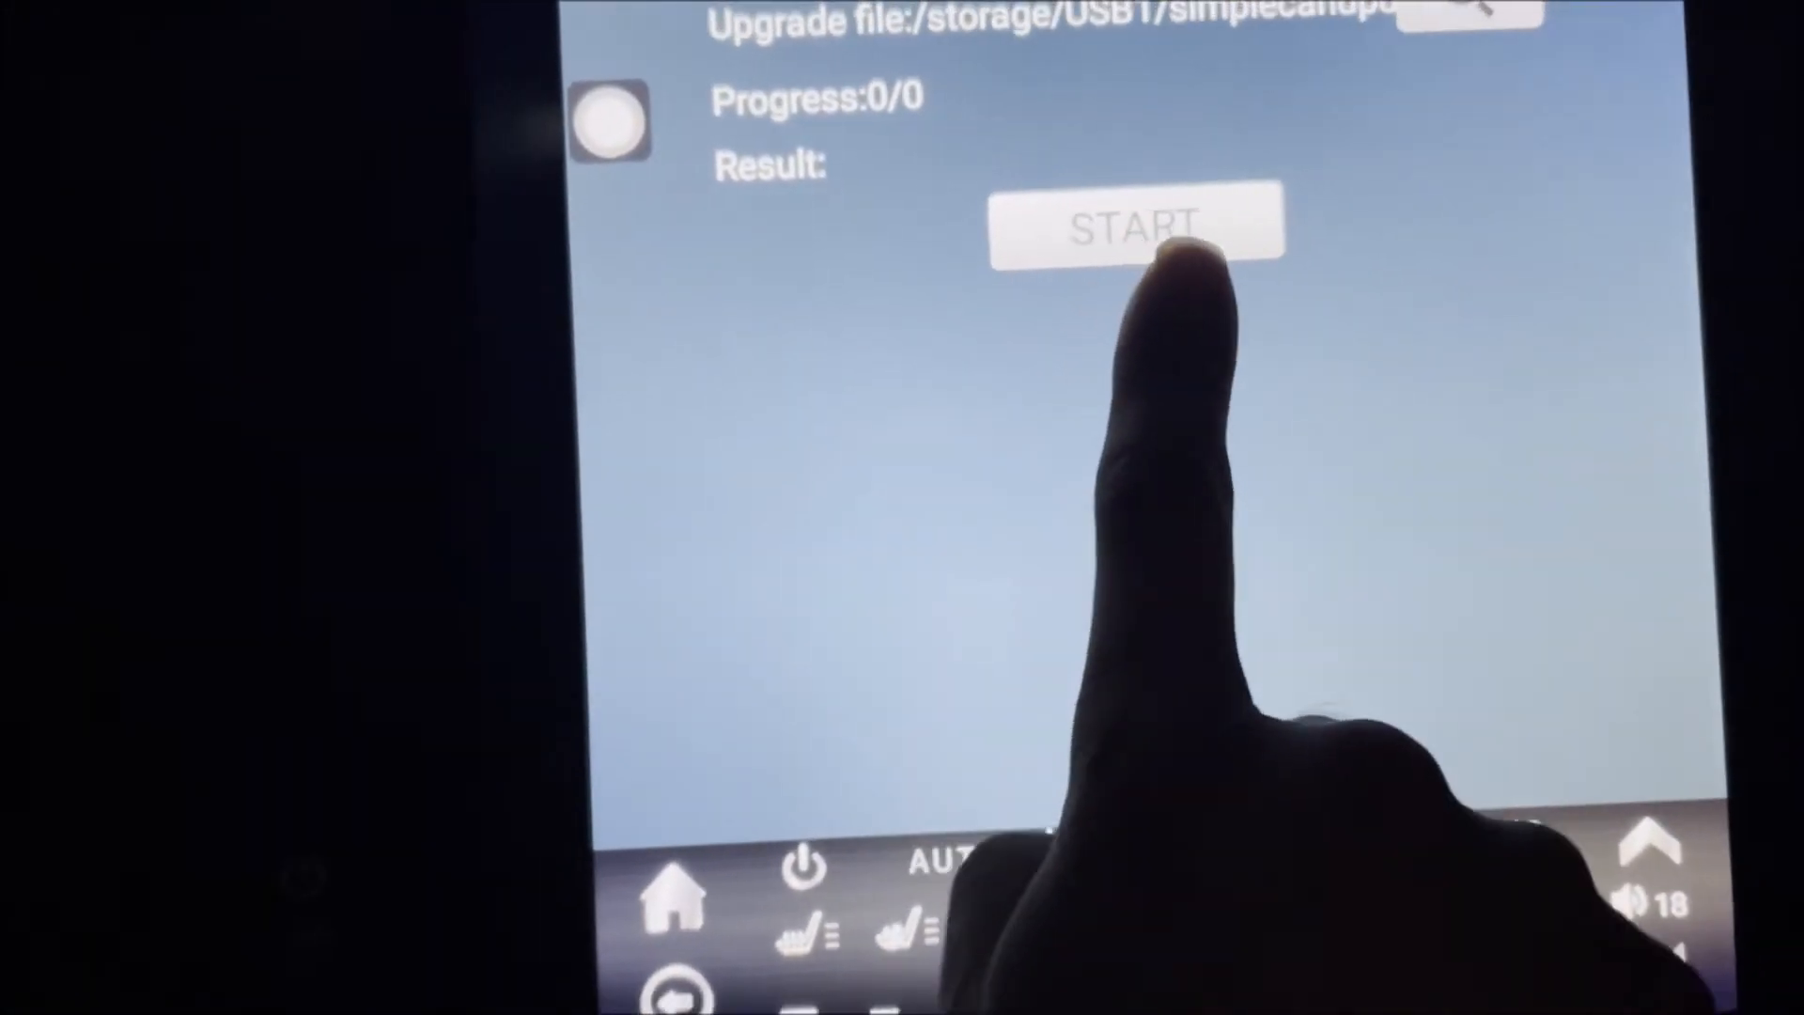
{"action": "left_click", "coordinate": [1139, 223]}
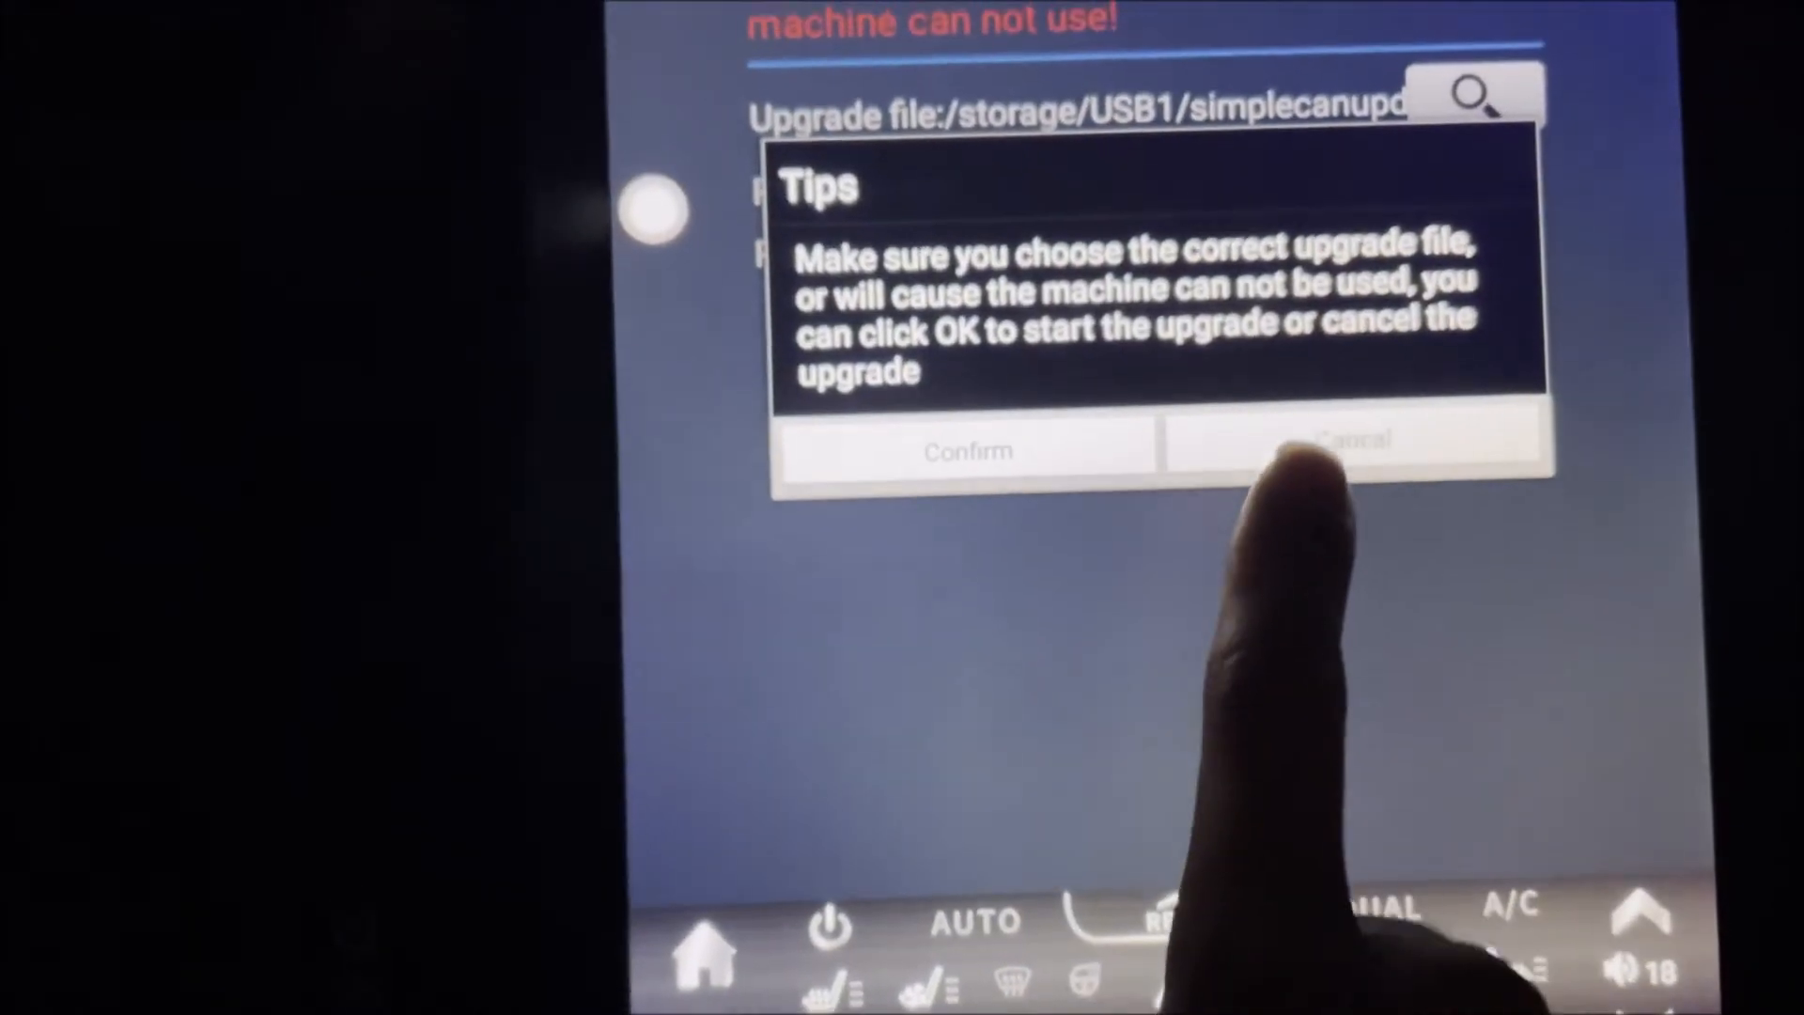